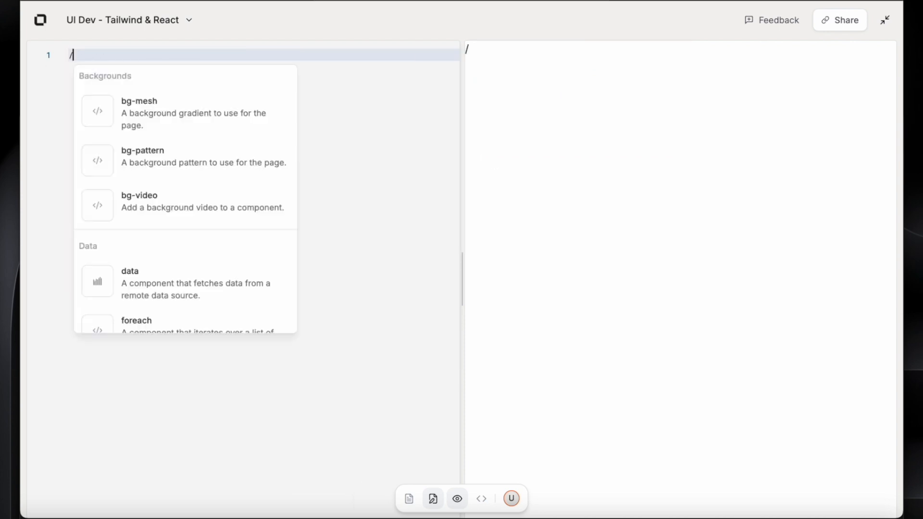
Insert the sample /menubar and try its File menu in the preview.
{"action": "type", "text": "menubar"}
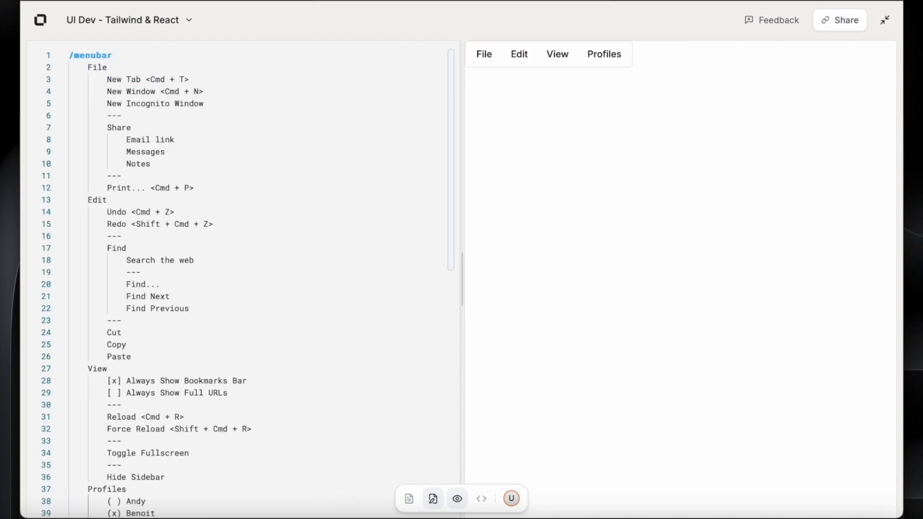
{"action": "left_click", "coordinate": [483, 53]}
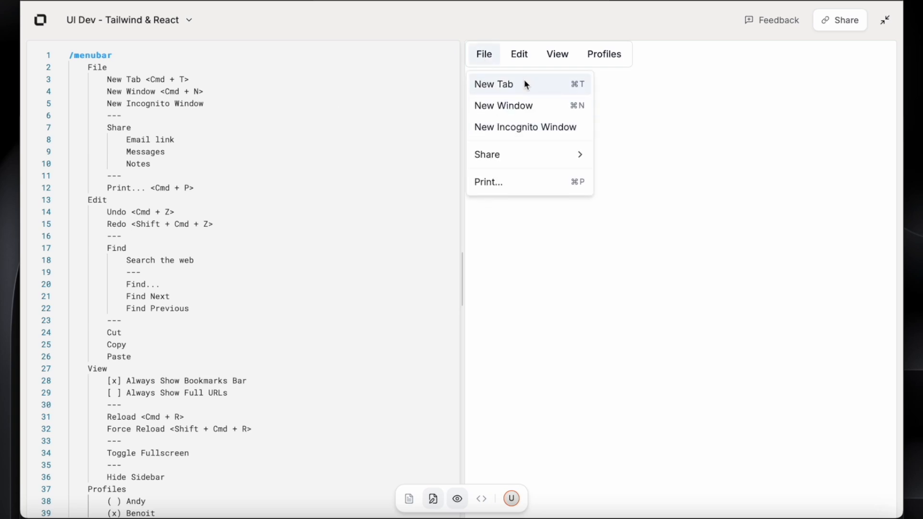
{"action": "left_click", "coordinate": [609, 171]}
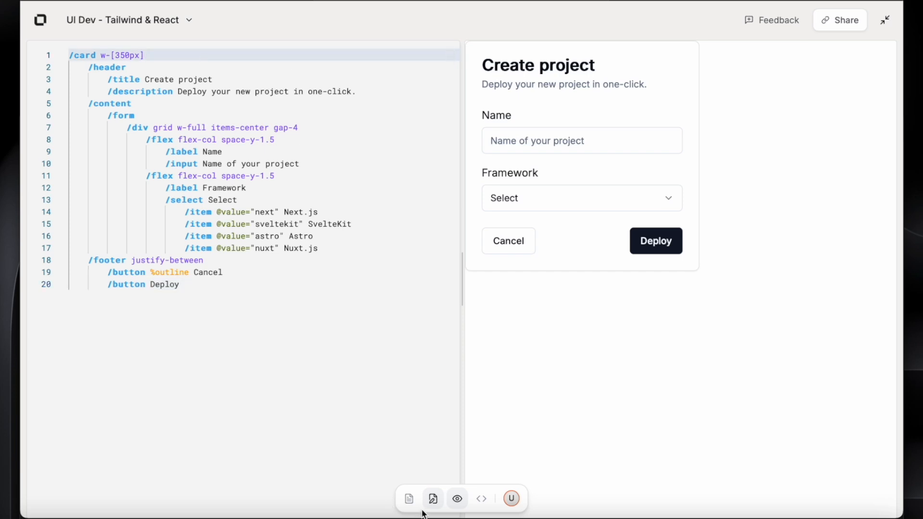
Look up the Tailwind 'flex' docs and the card title documentation, then close the panel.
{"action": "left_click", "coordinate": [409, 499]}
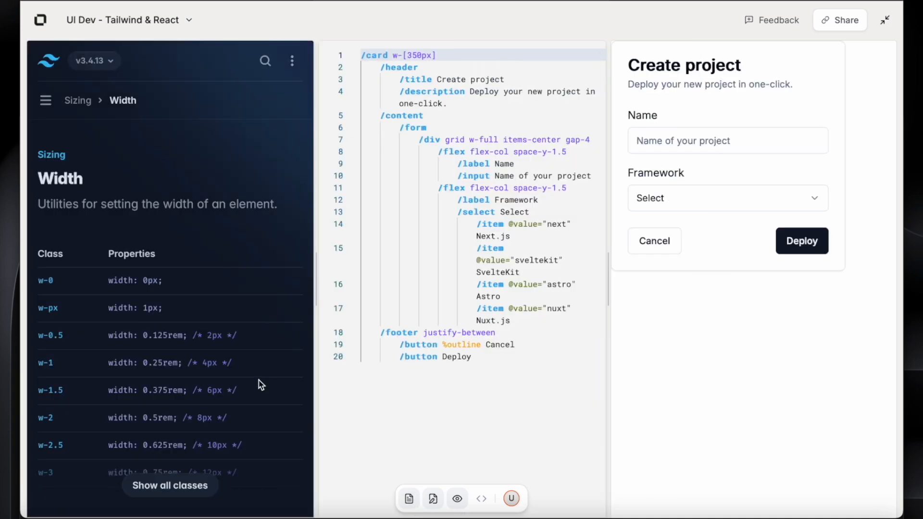
{"action": "mouse_move", "coordinate": [210, 230]}
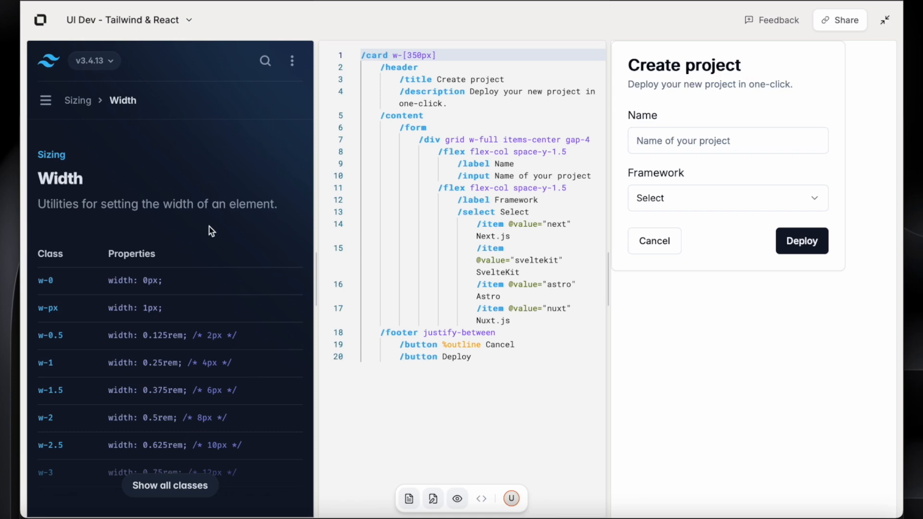
{"action": "left_click", "coordinate": [264, 61]}
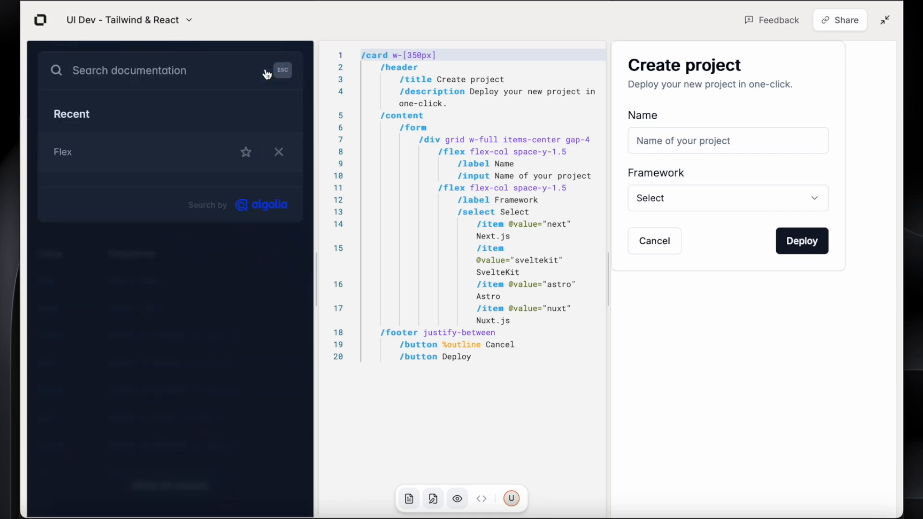
{"action": "type", "text": "flex"}
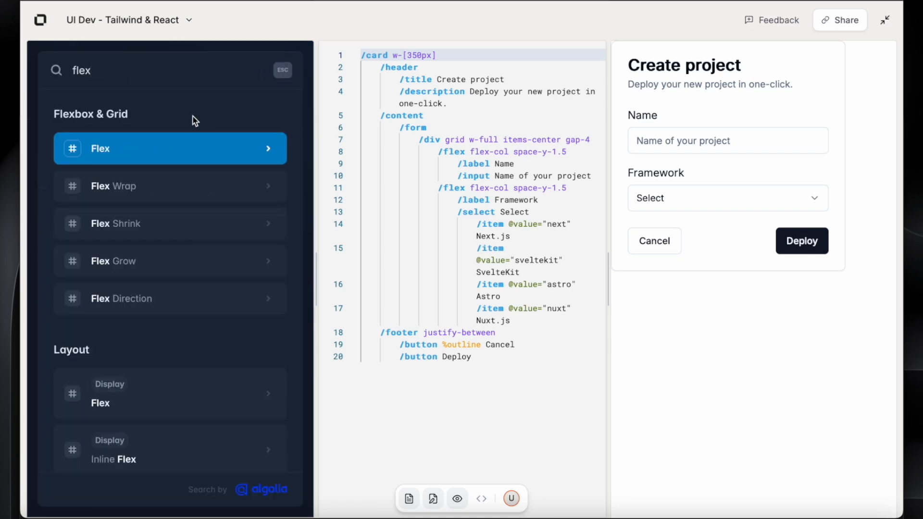
{"action": "left_click", "coordinate": [170, 148]}
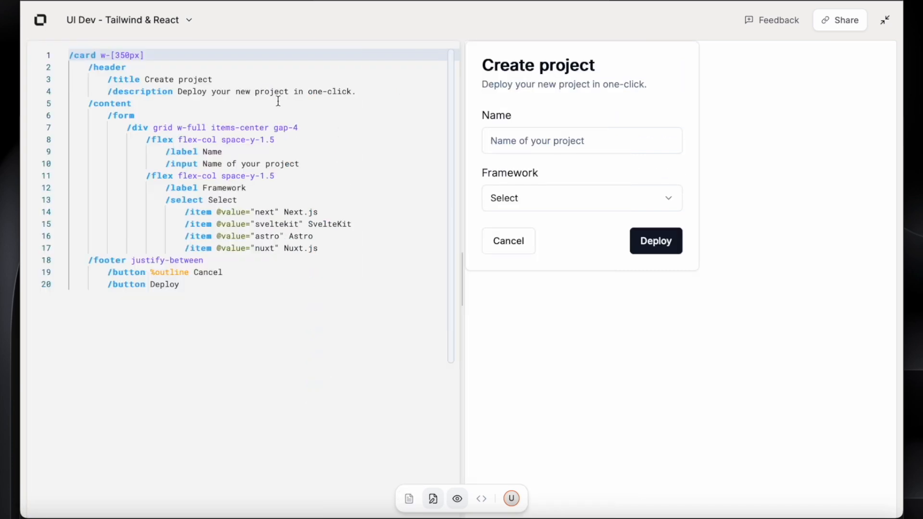
{"action": "double_click", "coordinate": [195, 79]}
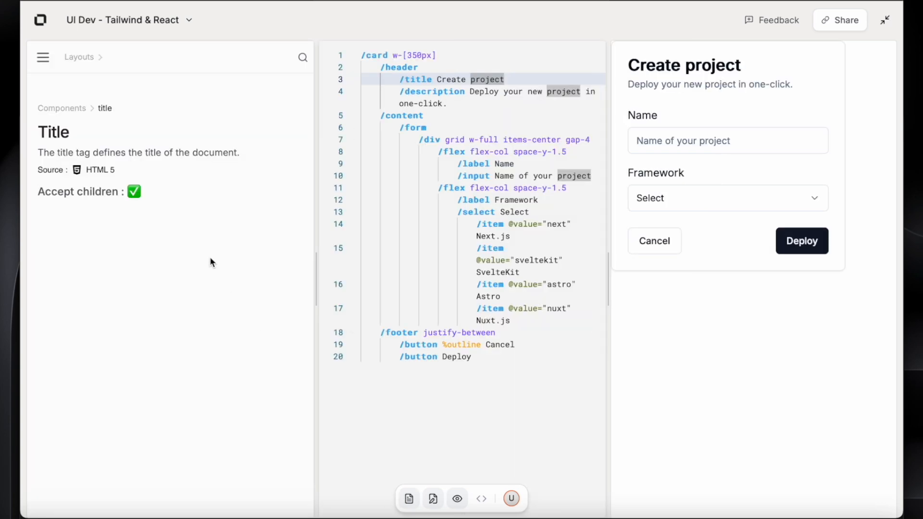
{"action": "mouse_move", "coordinate": [177, 171]}
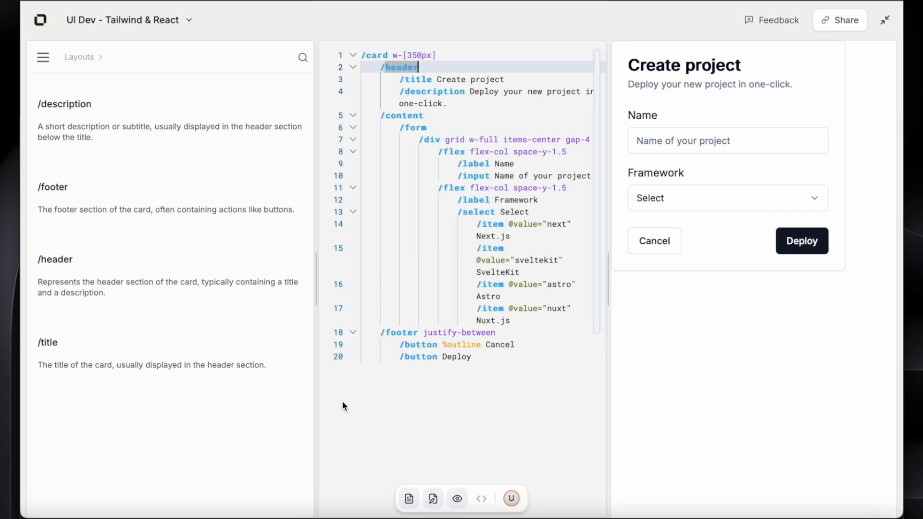
{"action": "left_click", "coordinate": [43, 58]}
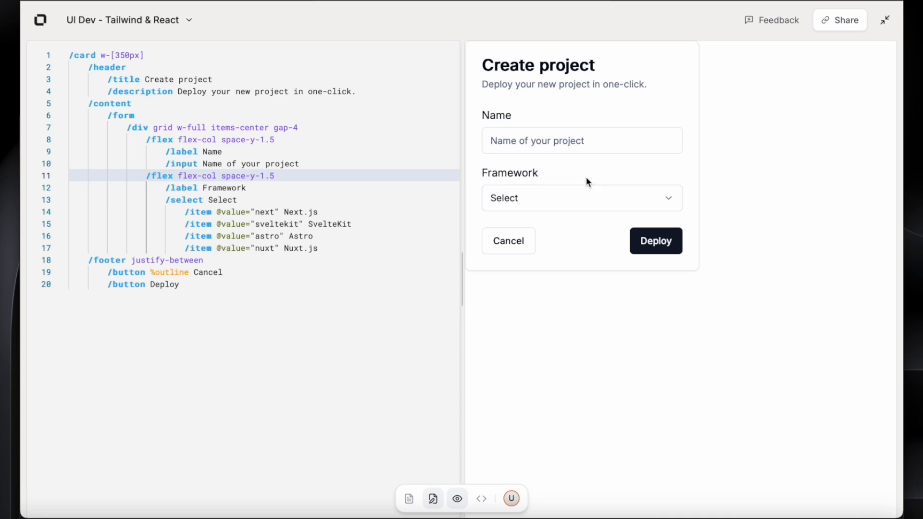
{"action": "mouse_move", "coordinate": [373, 319]}
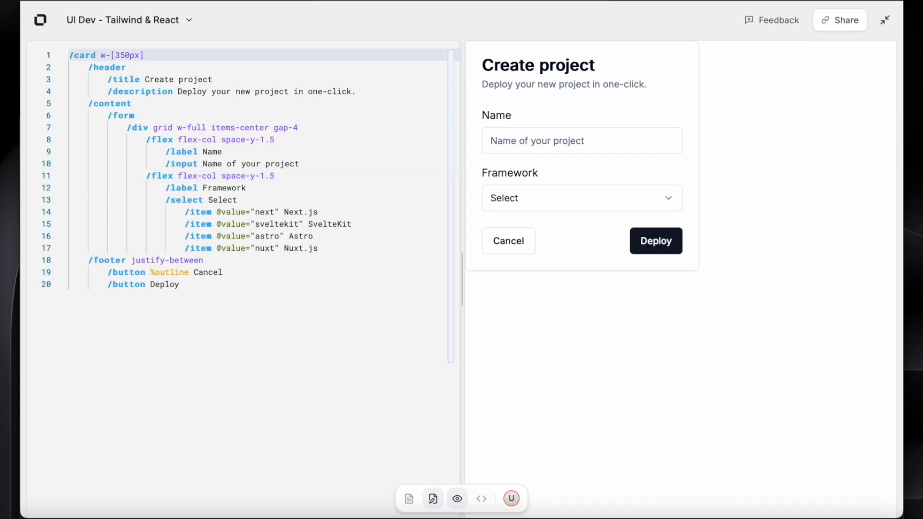
Add the bg-gray-900 class to the card for a dark background.
{"action": "type", "text": "bg-gray-900"}
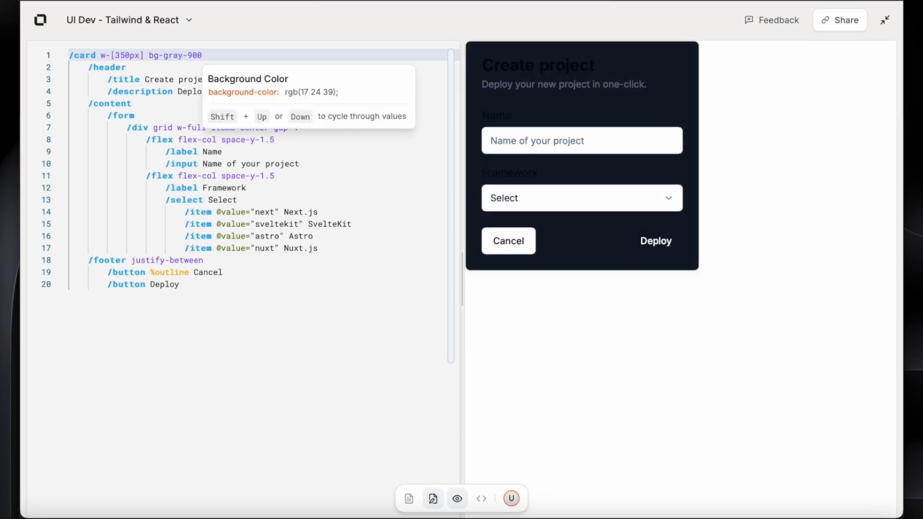
{"action": "mouse_move", "coordinate": [208, 48]}
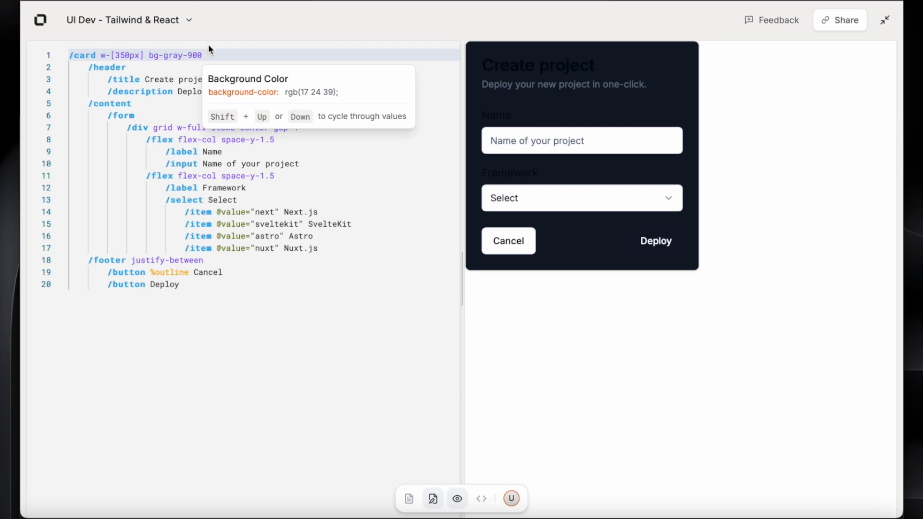
{"action": "left_click", "coordinate": [409, 499]}
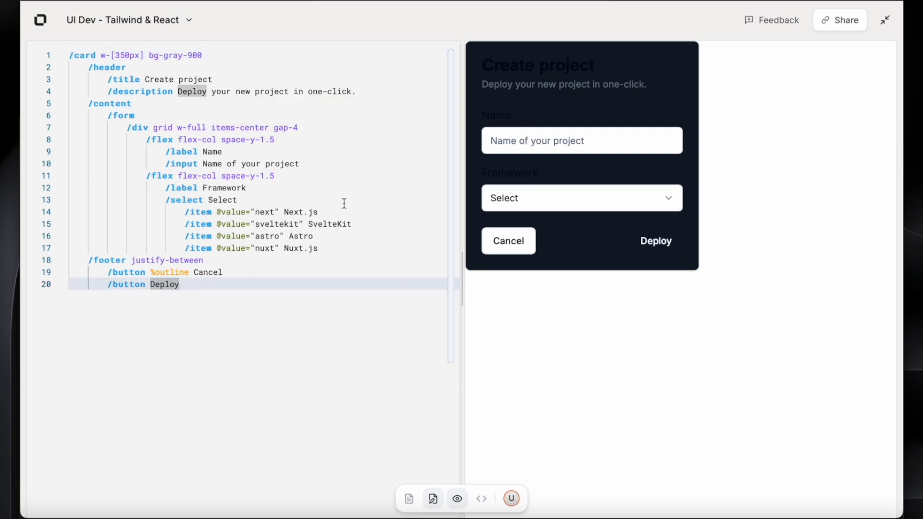
{"action": "mouse_move", "coordinate": [293, 128]}
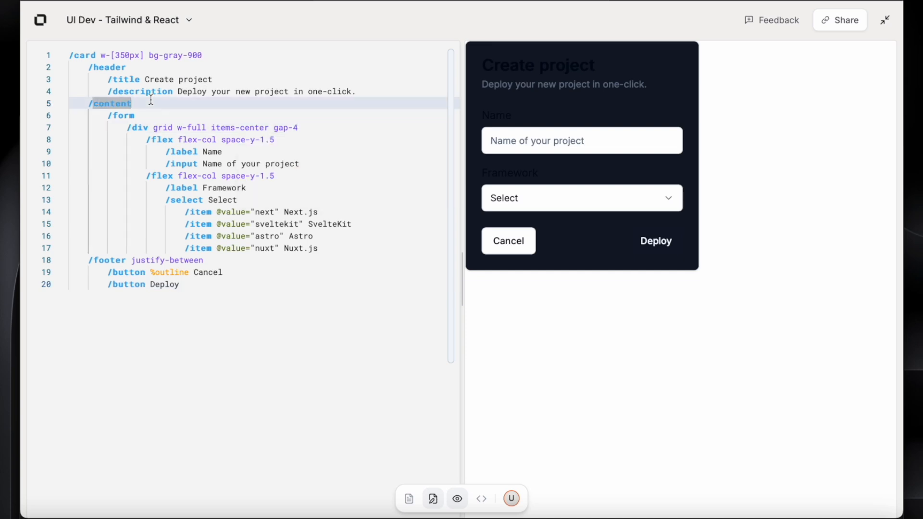
Add light gray text-gray classes to the title, description, and Name and Framework labels.
{"action": "type", "text": "t"}
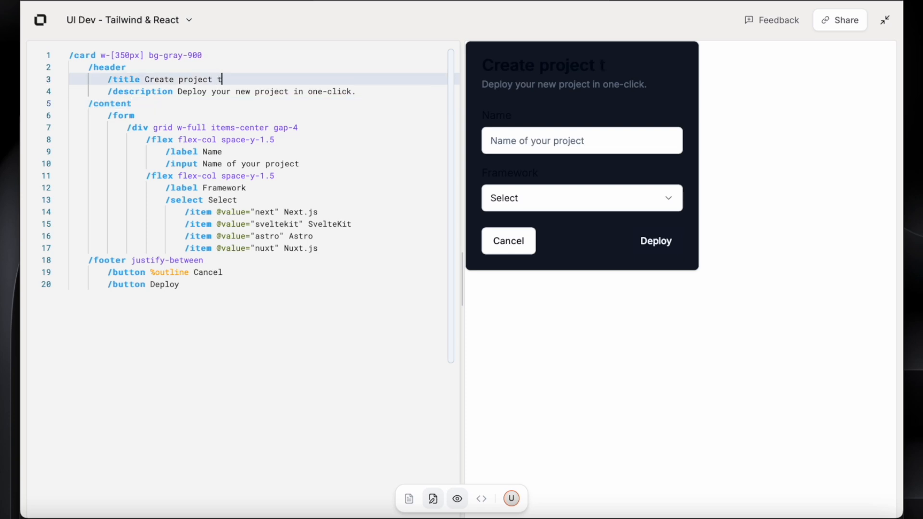
{"action": "type", "text": "ext-gray-100"}
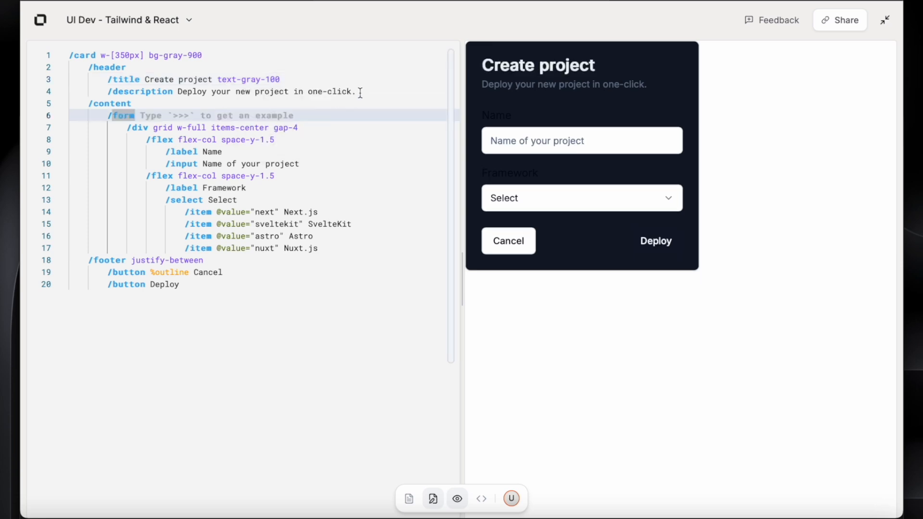
{"action": "type", "text": "text-gray-"}
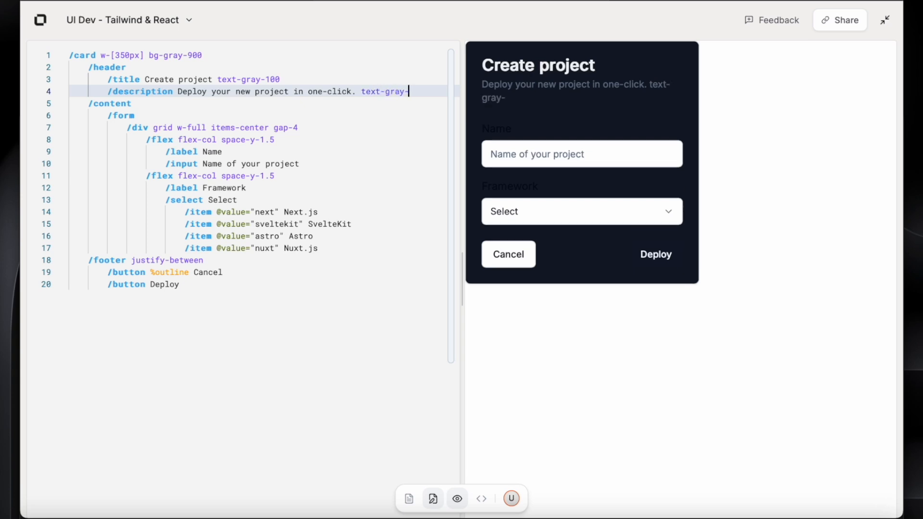
{"action": "type", "text": "400"}
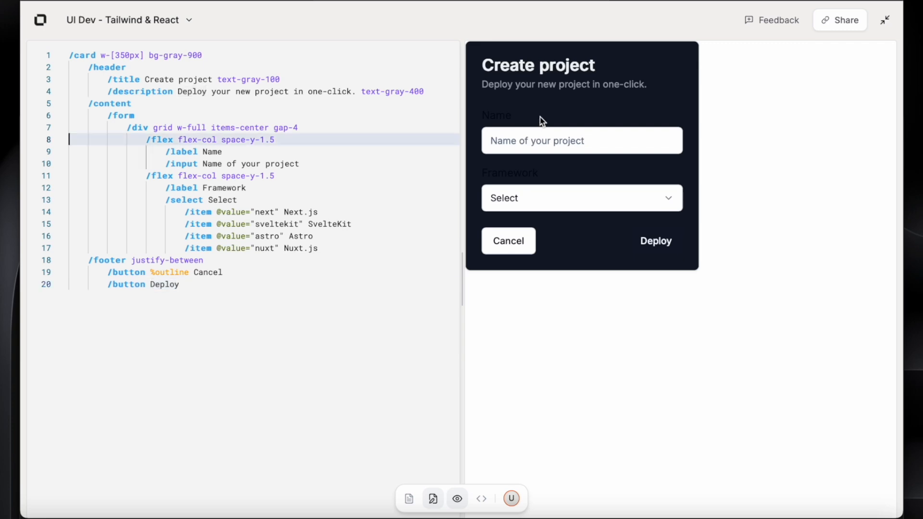
{"action": "double_click", "coordinate": [212, 151]}
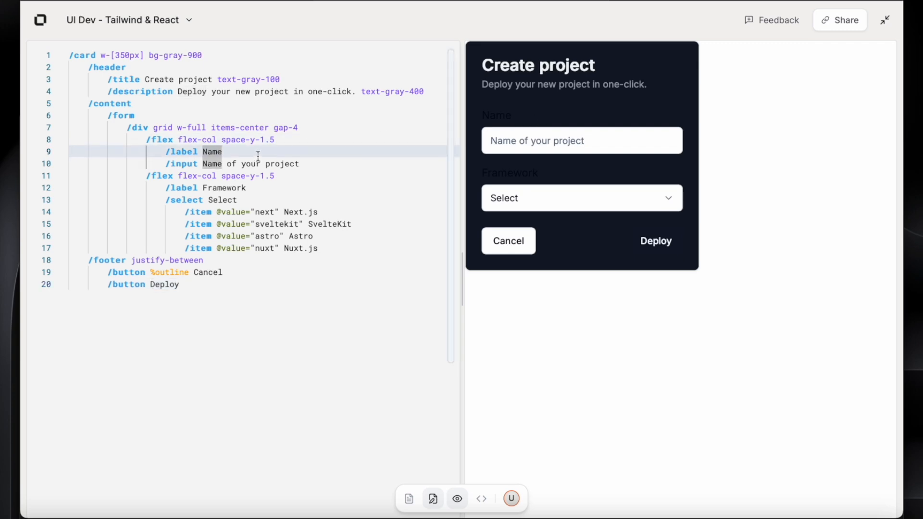
{"action": "type", "text": "text-gray-2"}
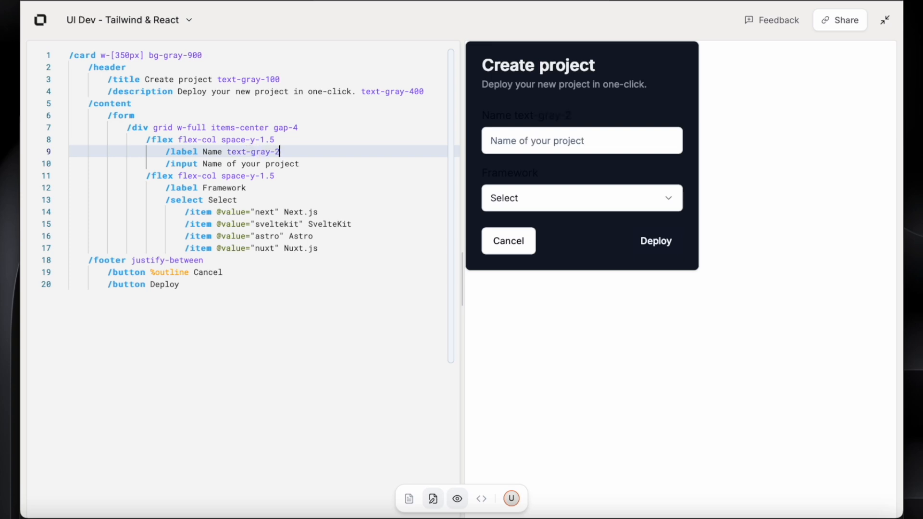
{"action": "type", "text": "00"}
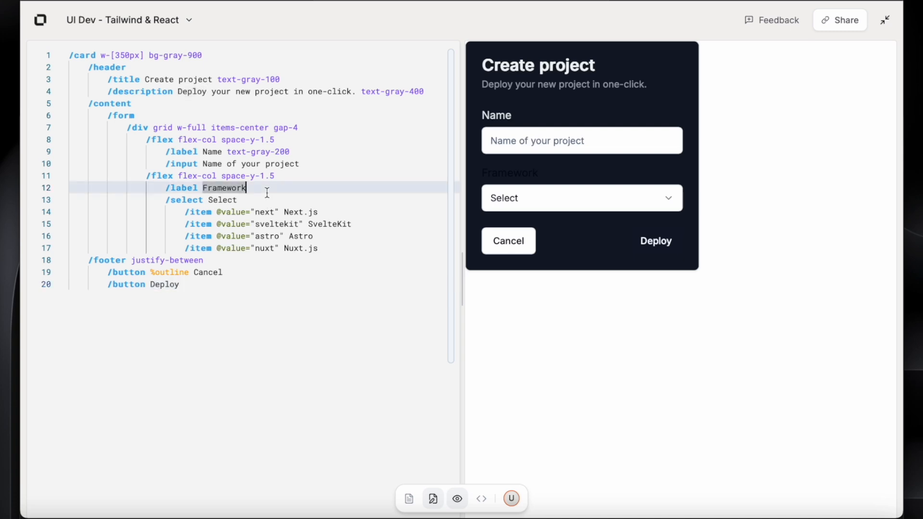
{"action": "type", "text": "text-gray-200"}
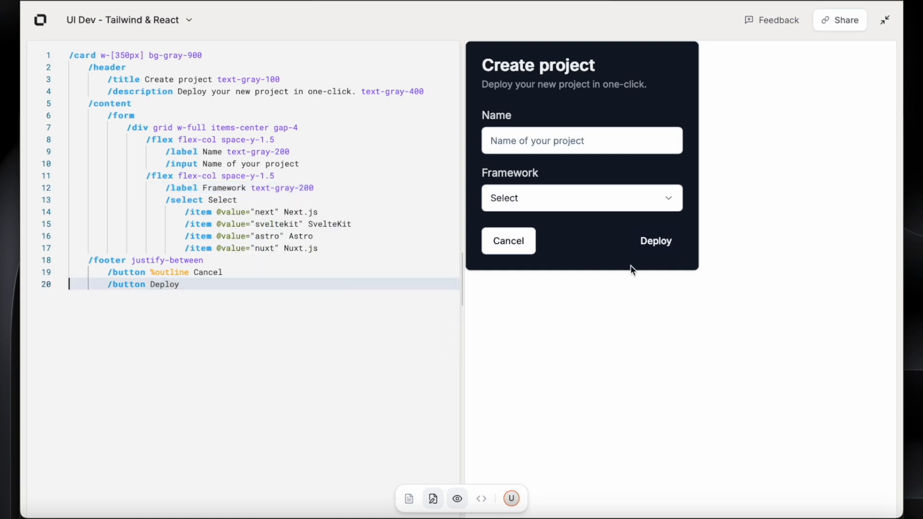
Add a blue background class to the Deploy button line.
{"action": "left_click", "coordinate": [183, 284]}
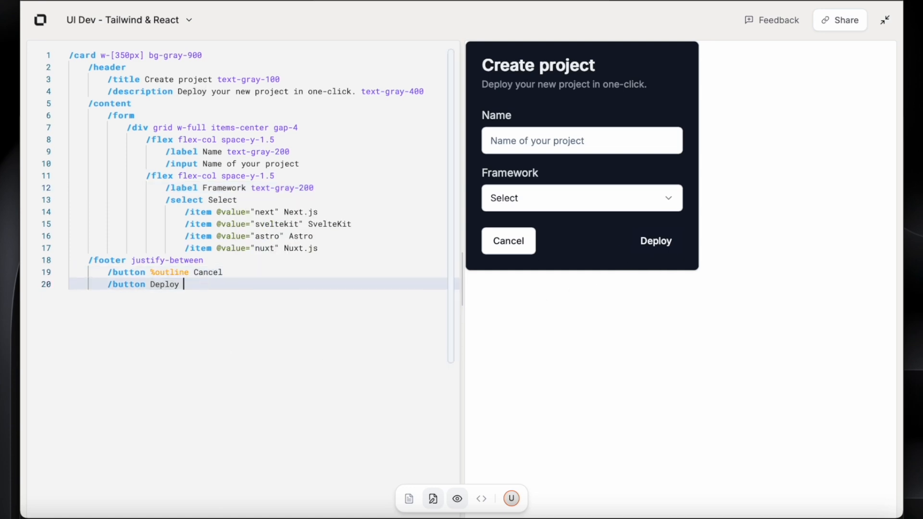
{"action": "type", "text": "bg"}
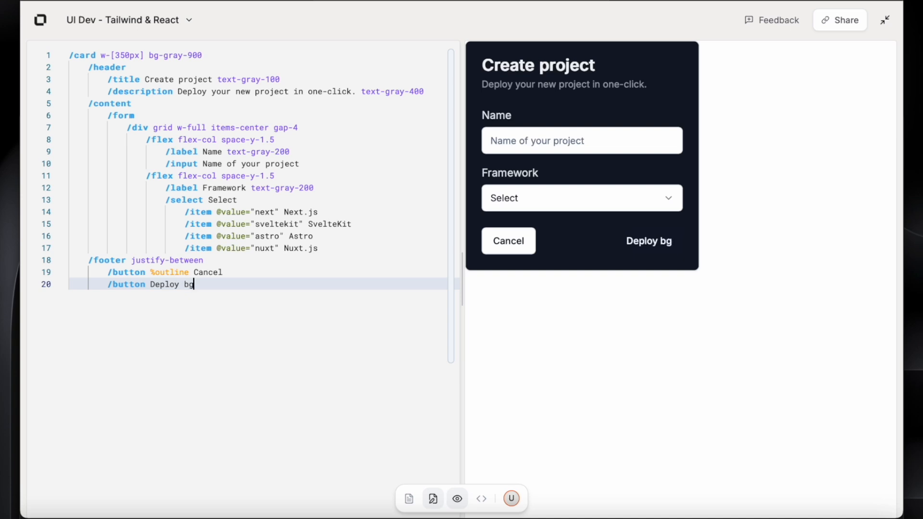
{"action": "type", "text": "-blue"}
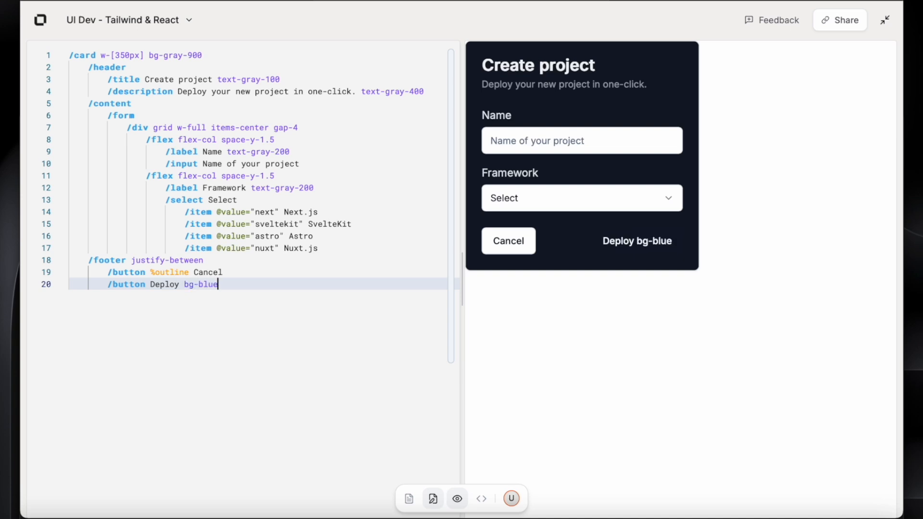
{"action": "type", "text": "-200"}
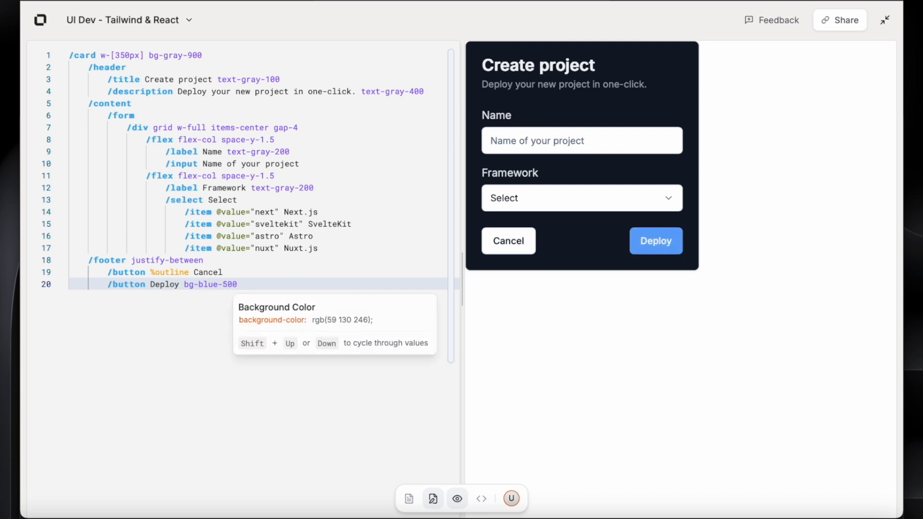
{"action": "mouse_move", "coordinate": [103, 327]}
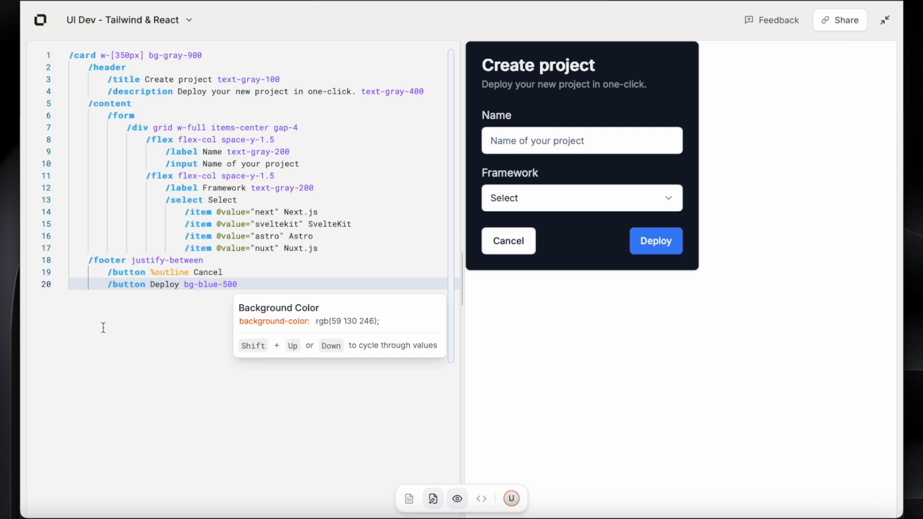
{"action": "mouse_move", "coordinate": [246, 272]}
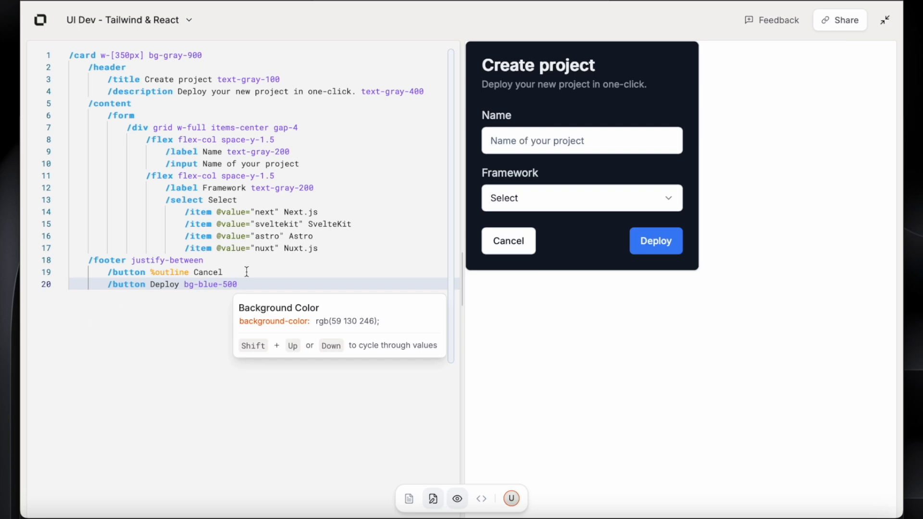
Give the Cancel button a light-blue background and Deploy a lighter blue-400 hover.
{"action": "left_click", "coordinate": [224, 272]}
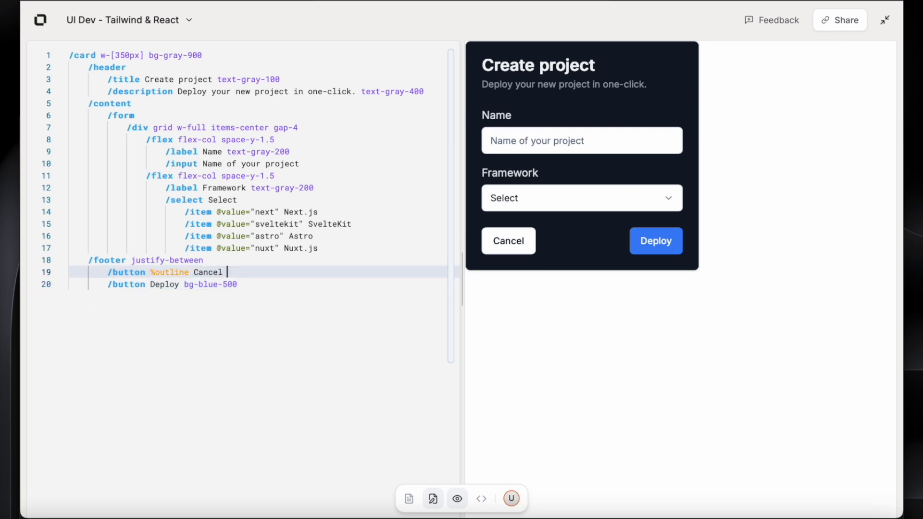
{"action": "type", "text": "bg-blue-100"}
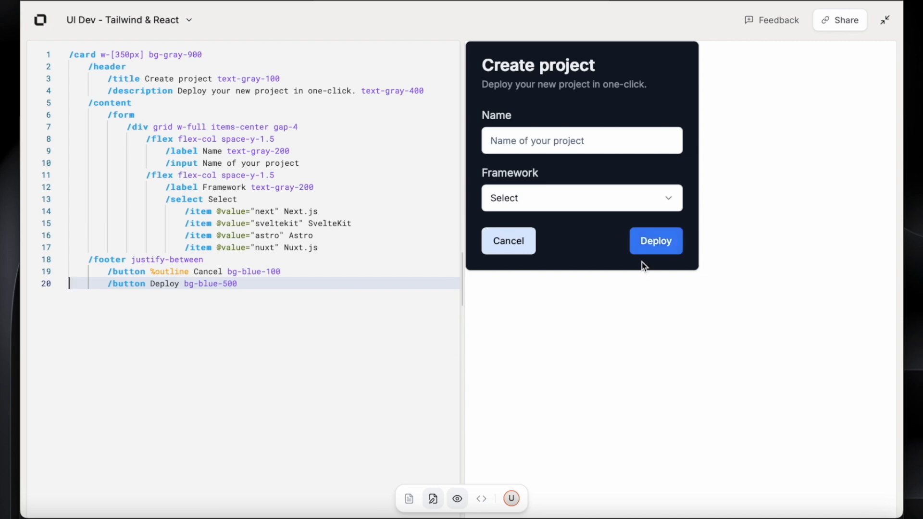
{"action": "mouse_move", "coordinate": [406, 250]}
{"action": "type", "text": " hover:"}
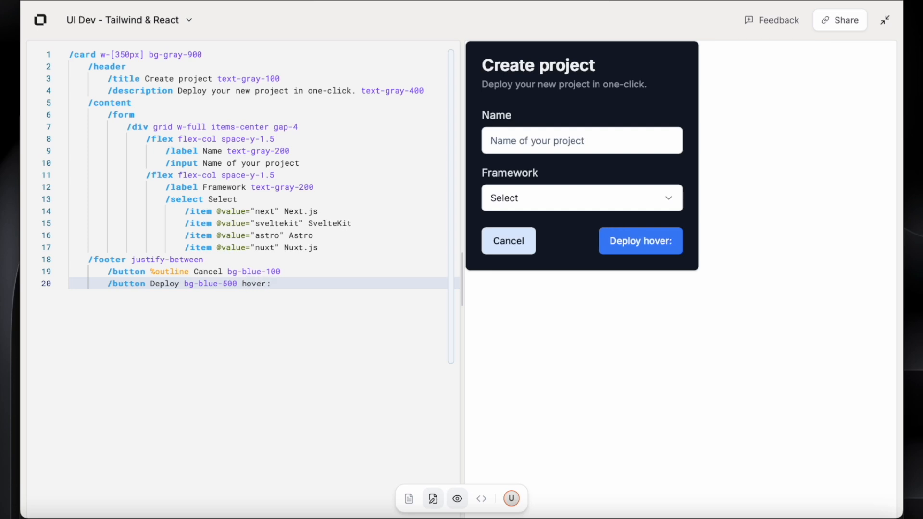
{"action": "type", "text": "bg-bl"}
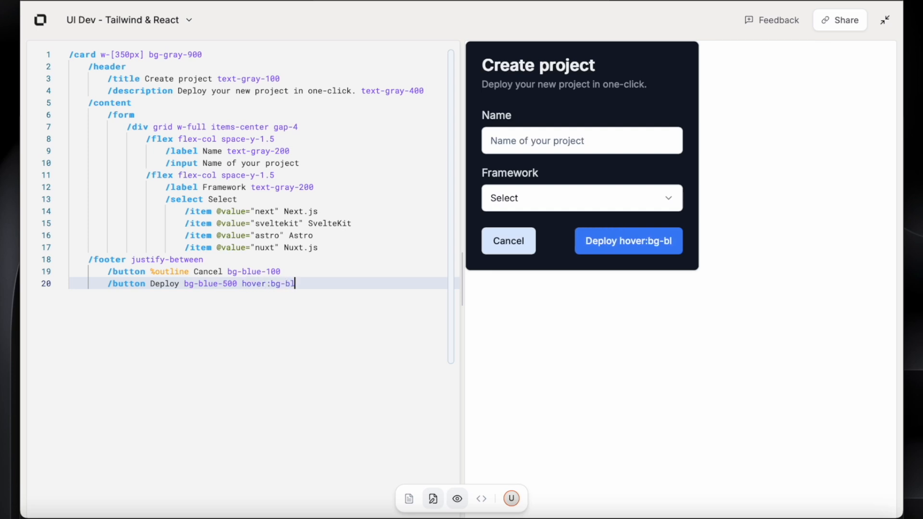
{"action": "type", "text": "ue-4"}
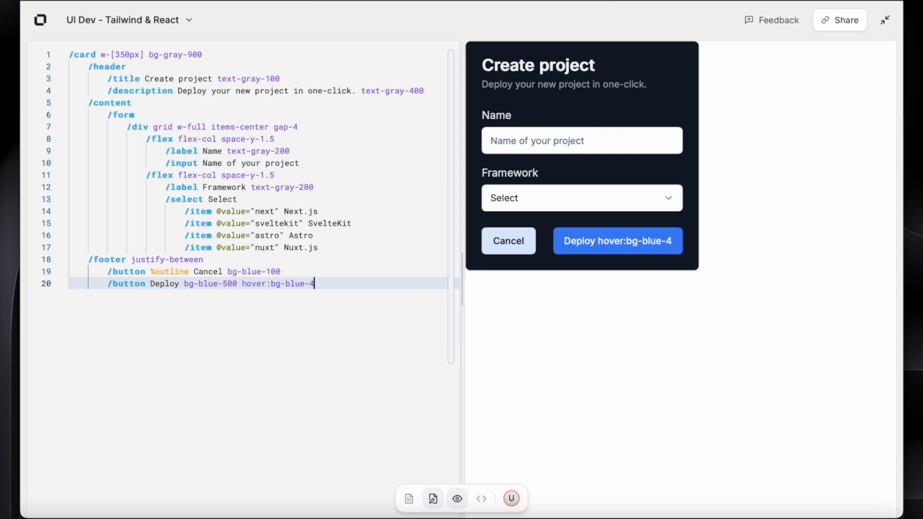
{"action": "type", "text": "00"}
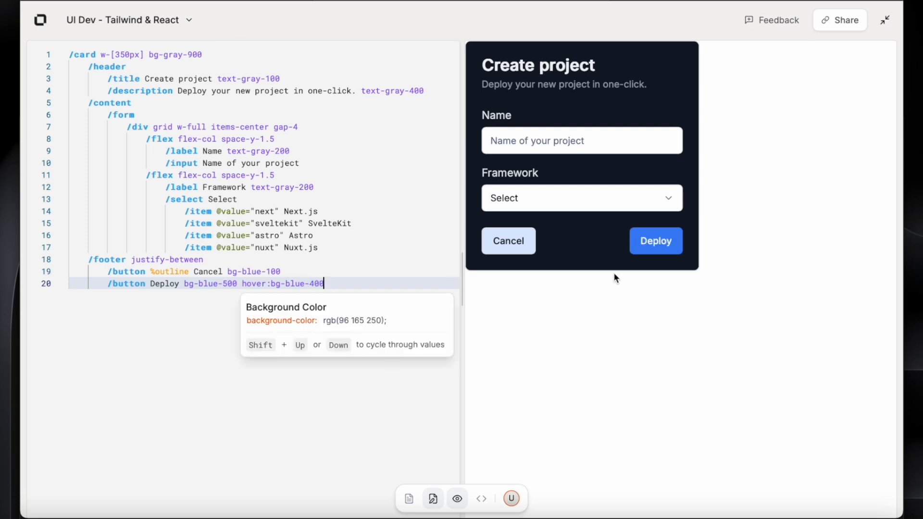
{"action": "mouse_move", "coordinate": [656, 241]}
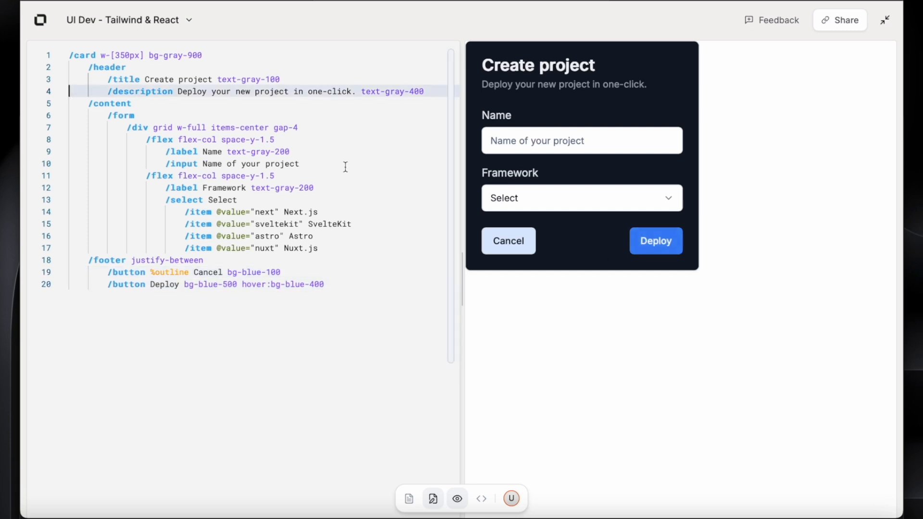
Add a bordered /calendar for March 2024 with the 7th selected below the card.
{"action": "left_click", "coordinate": [195, 55]}
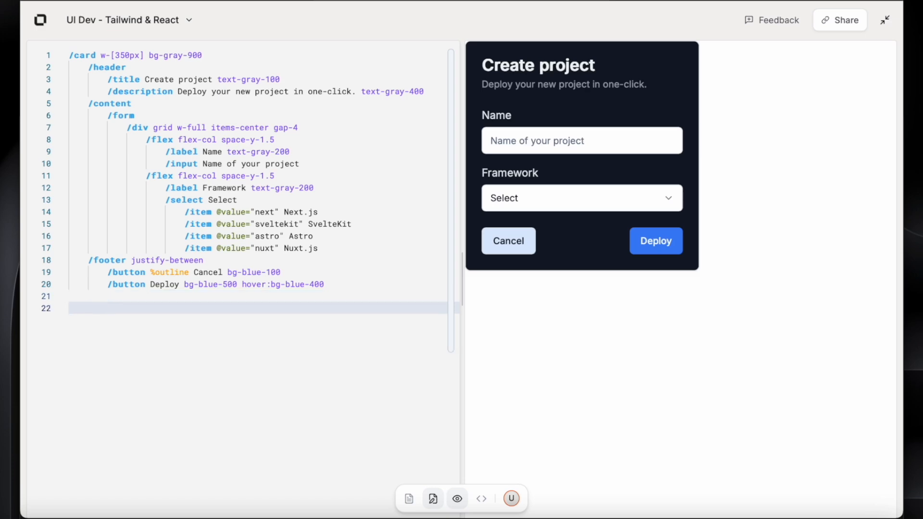
{"action": "type", "text": "/ca"}
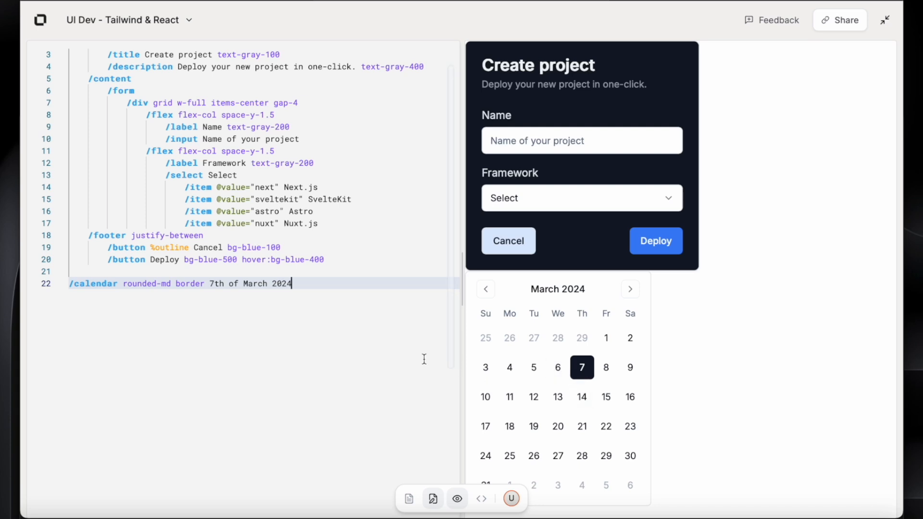
{"action": "key", "text": "enter"}
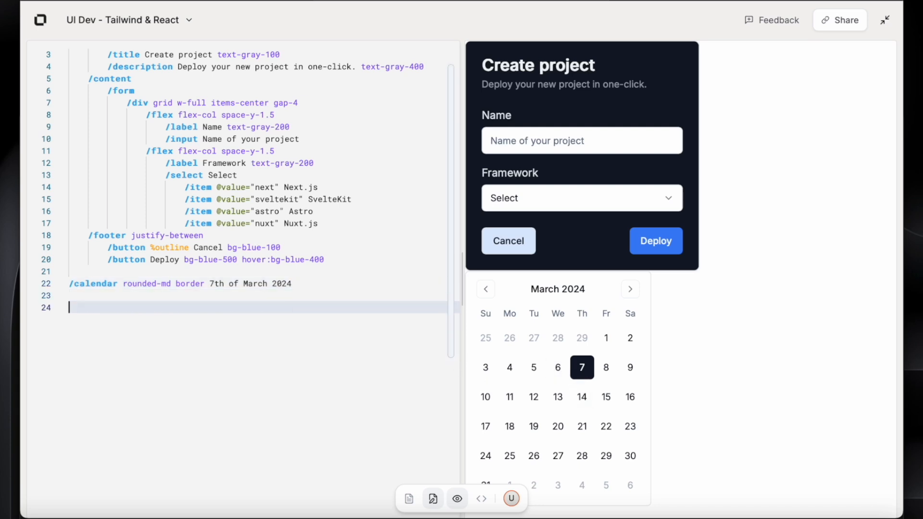
Insert a menubar component from the /menu suggestions below the calendar.
{"action": "type", "text": "/menu"}
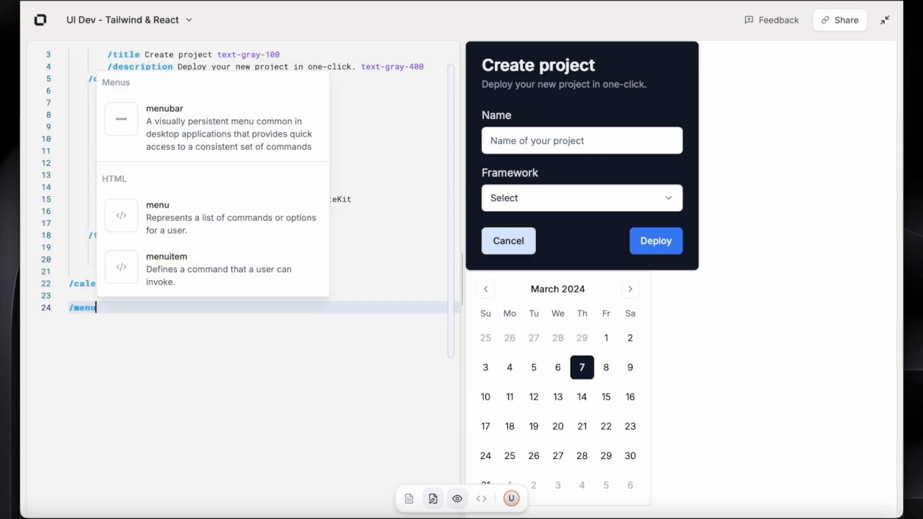
{"action": "left_click", "coordinate": [164, 108]}
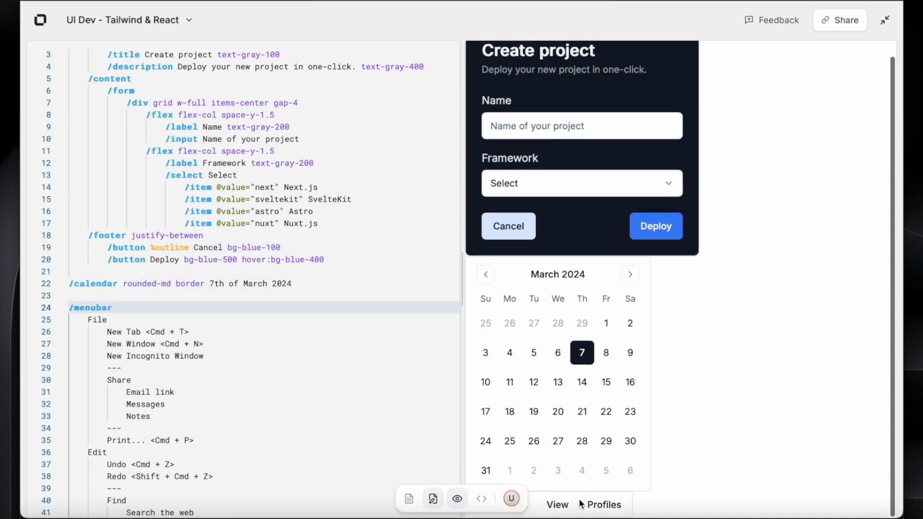
{"action": "left_click", "coordinate": [556, 505]}
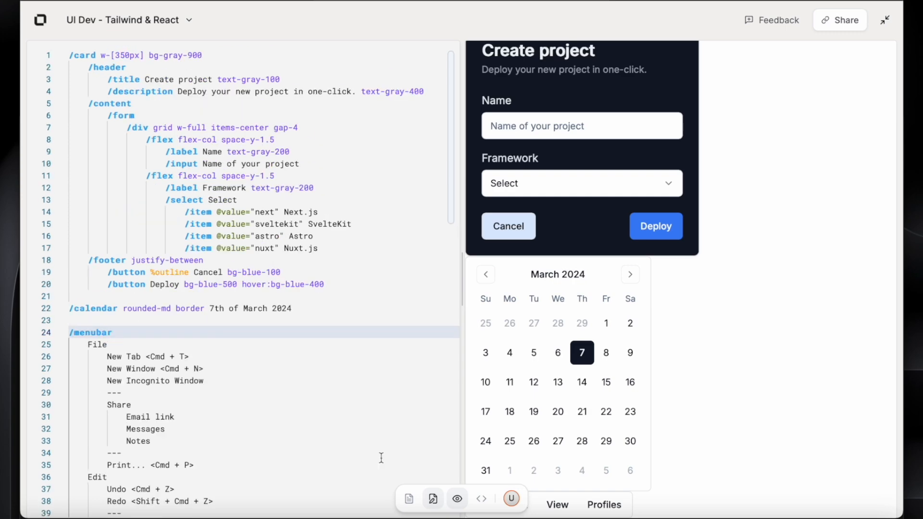
{"action": "left_click", "coordinate": [481, 499]}
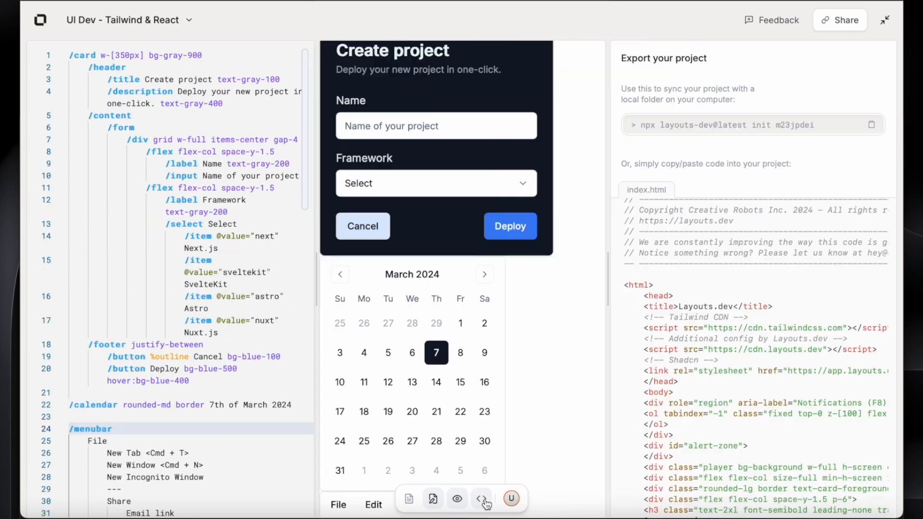
{"action": "left_click", "coordinate": [482, 498]}
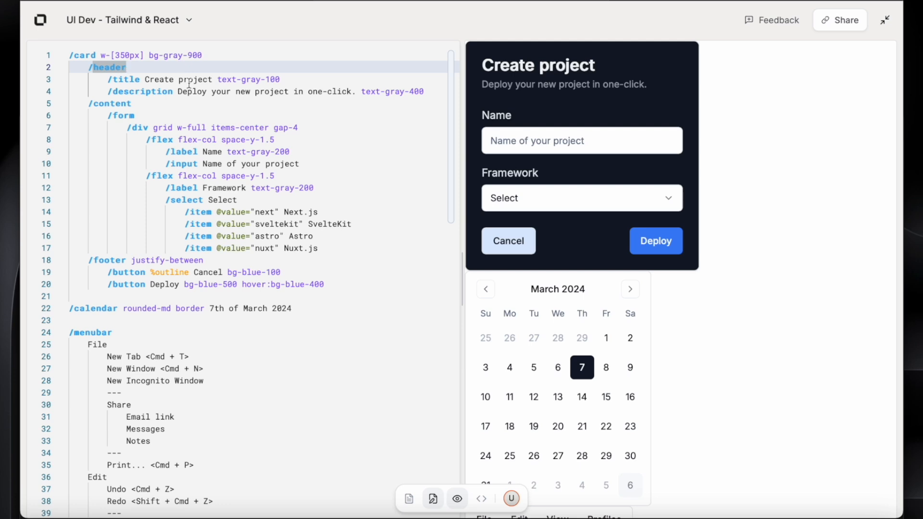
{"action": "left_click", "coordinate": [131, 103]}
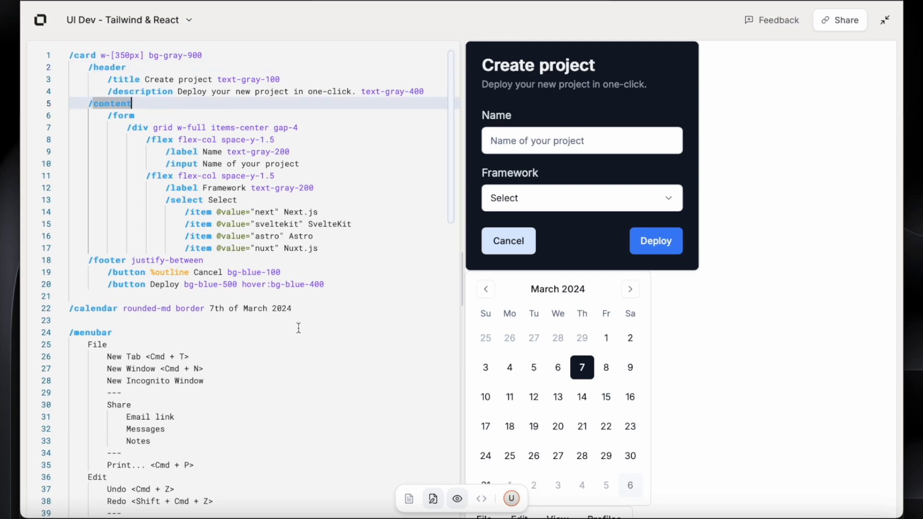
{"action": "mouse_move", "coordinate": [336, 323]}
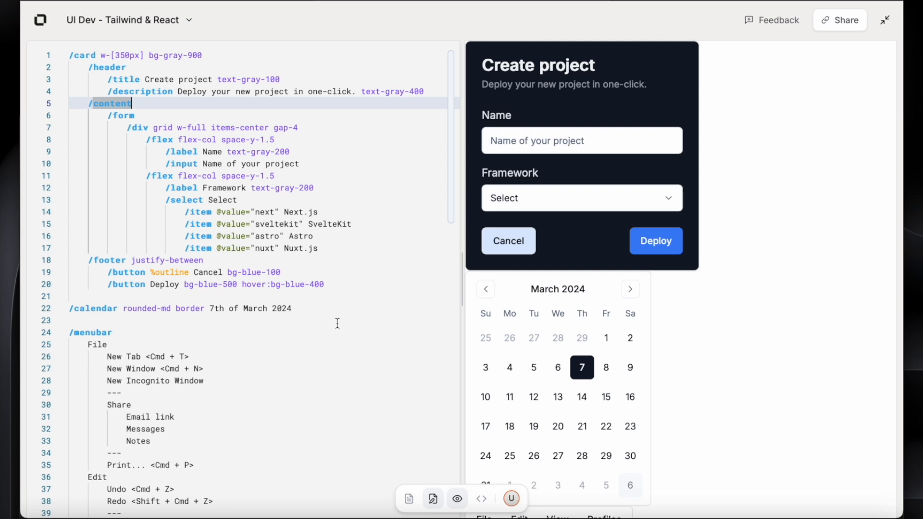